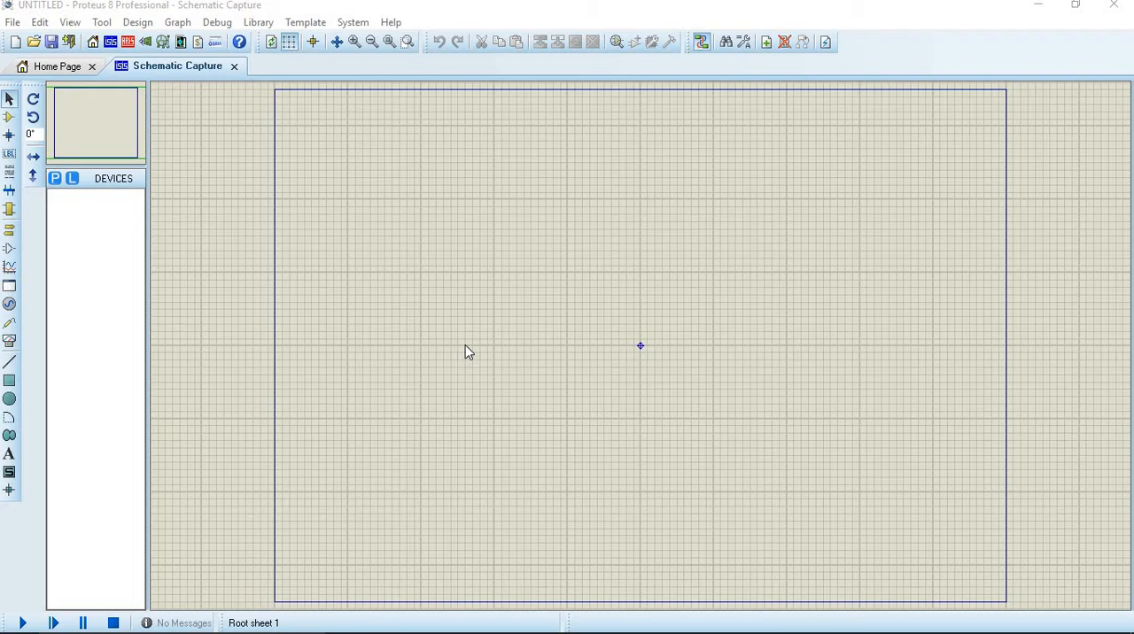
Open the Pick Devices library from the blank schematic.
left_click(55, 178)
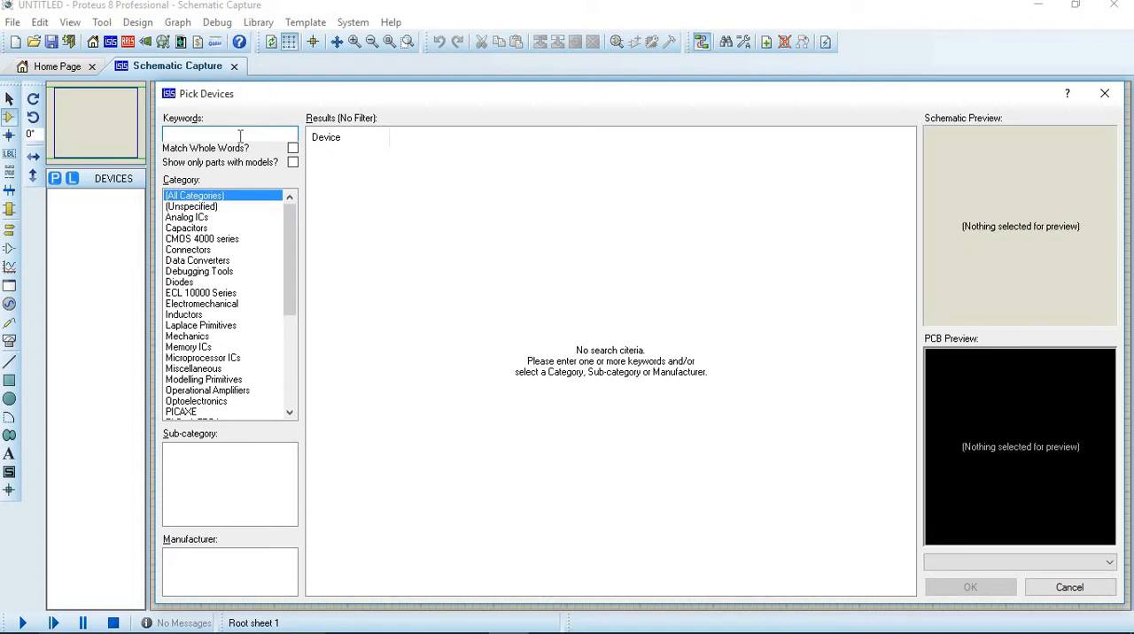
Search for relay and diode parts, and add the latched logic state source.
type("rel")
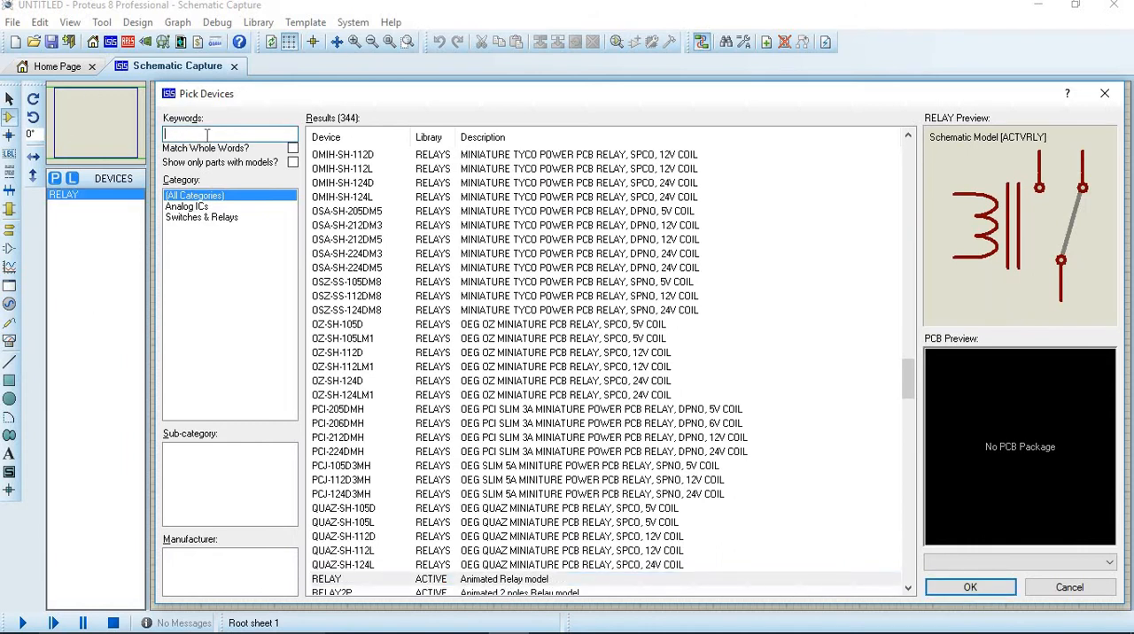
type("dio")
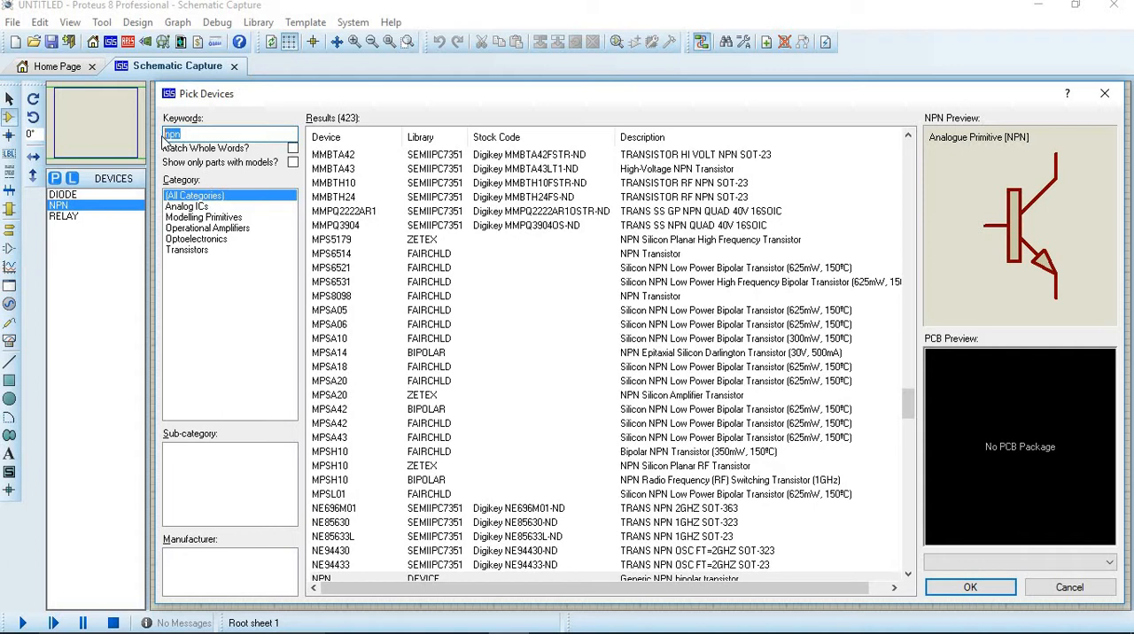
mouse_move(199, 137)
type("logic")
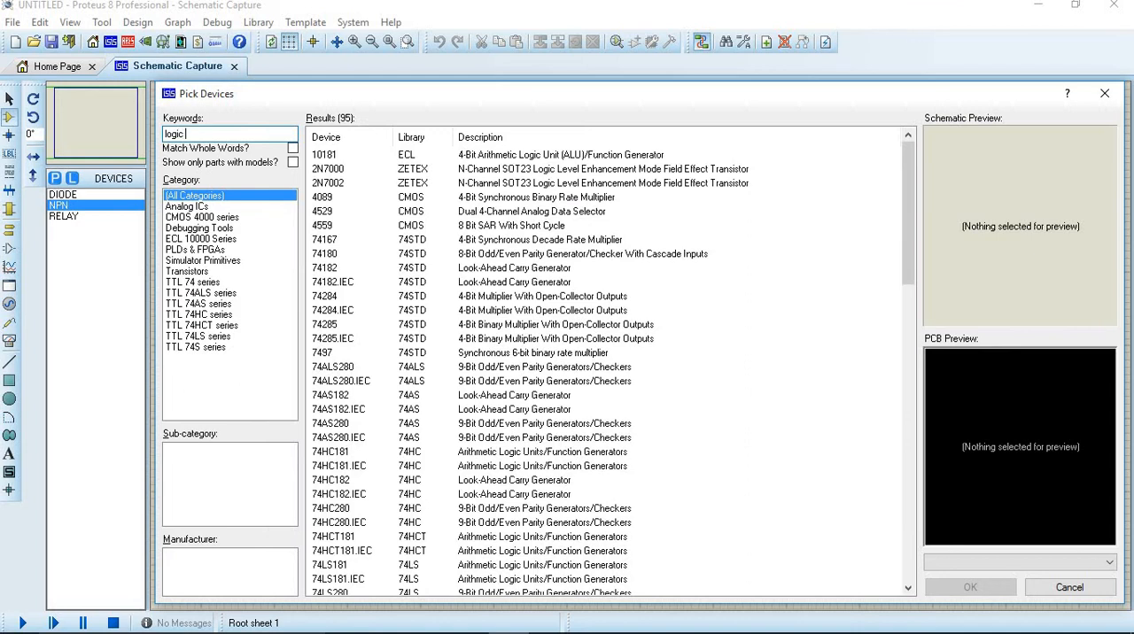
type("sts")
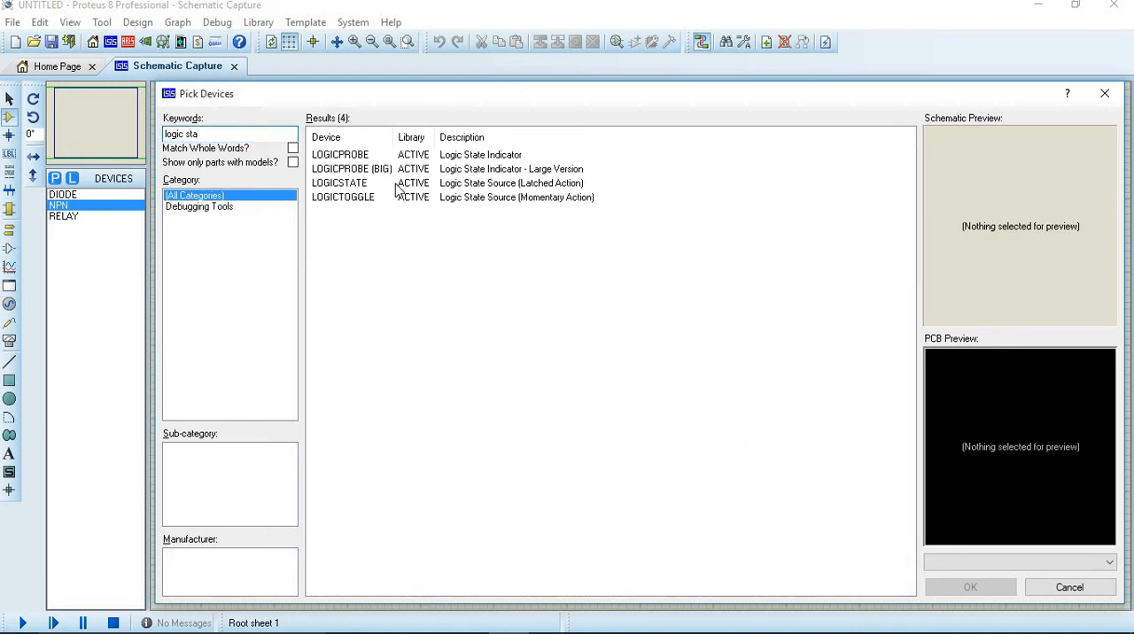
left_click(338, 182)
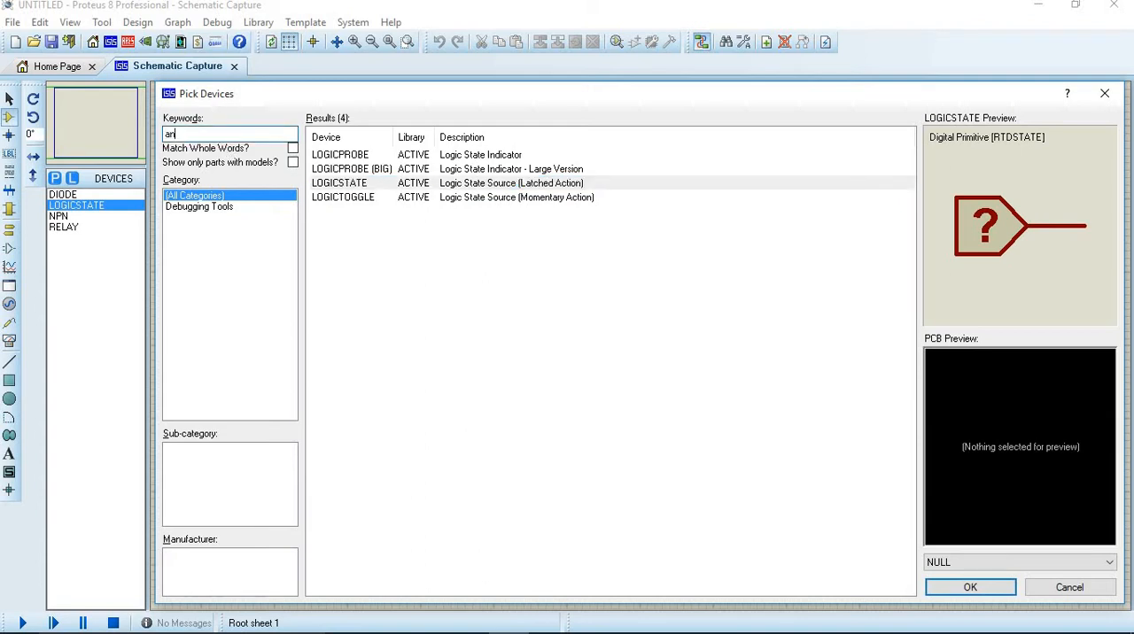
Add the red animated LED and close the device picker.
type("animated")
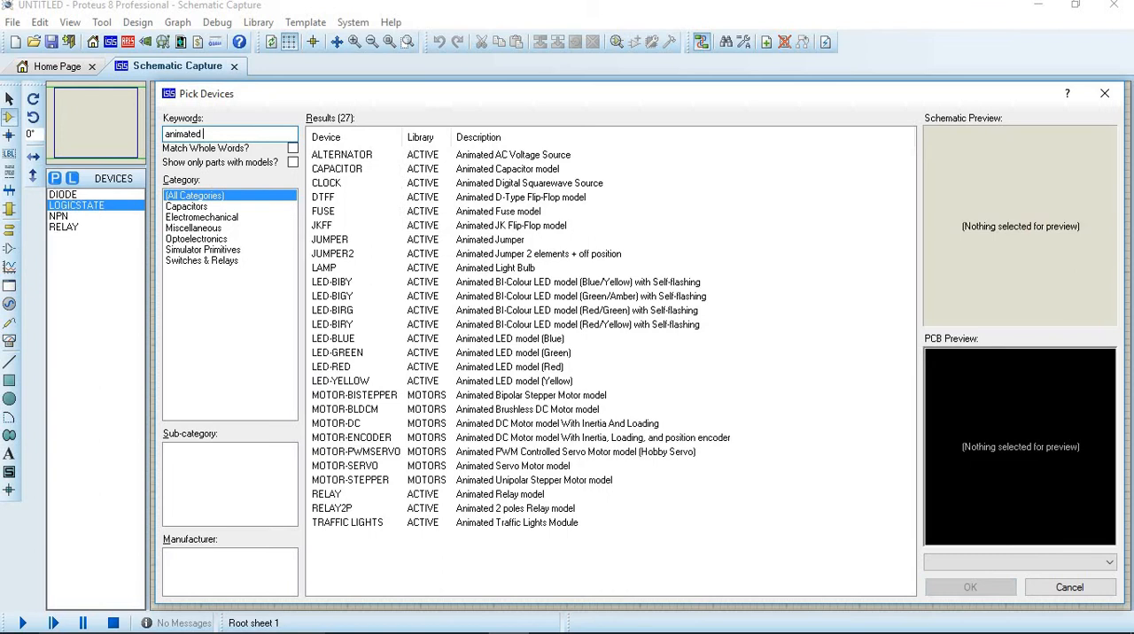
type("led")
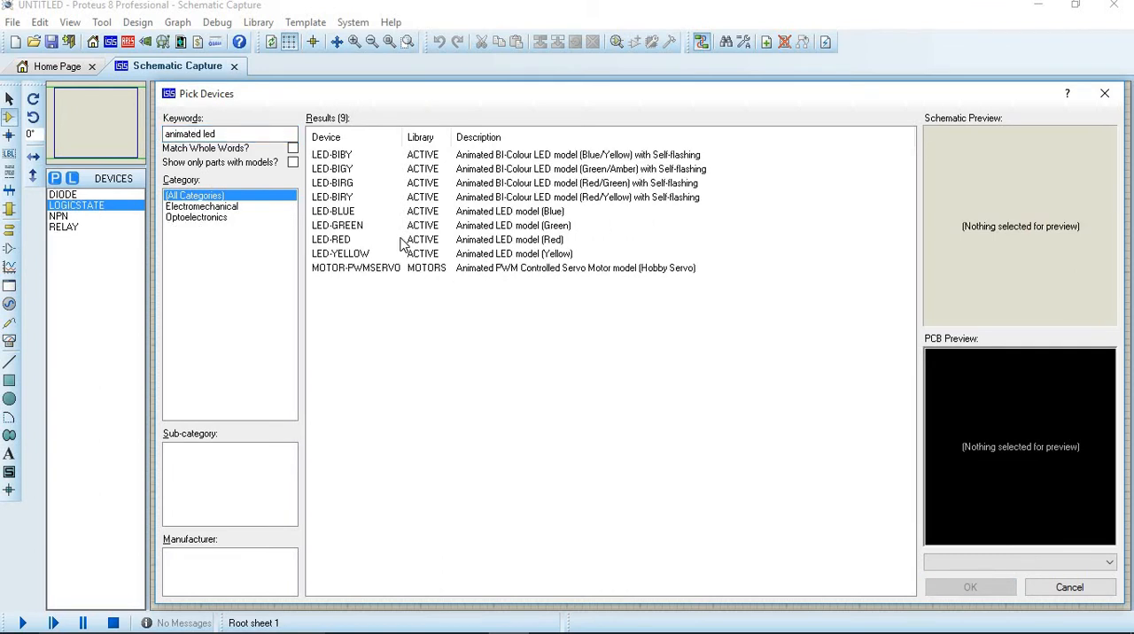
mouse_move(363, 225)
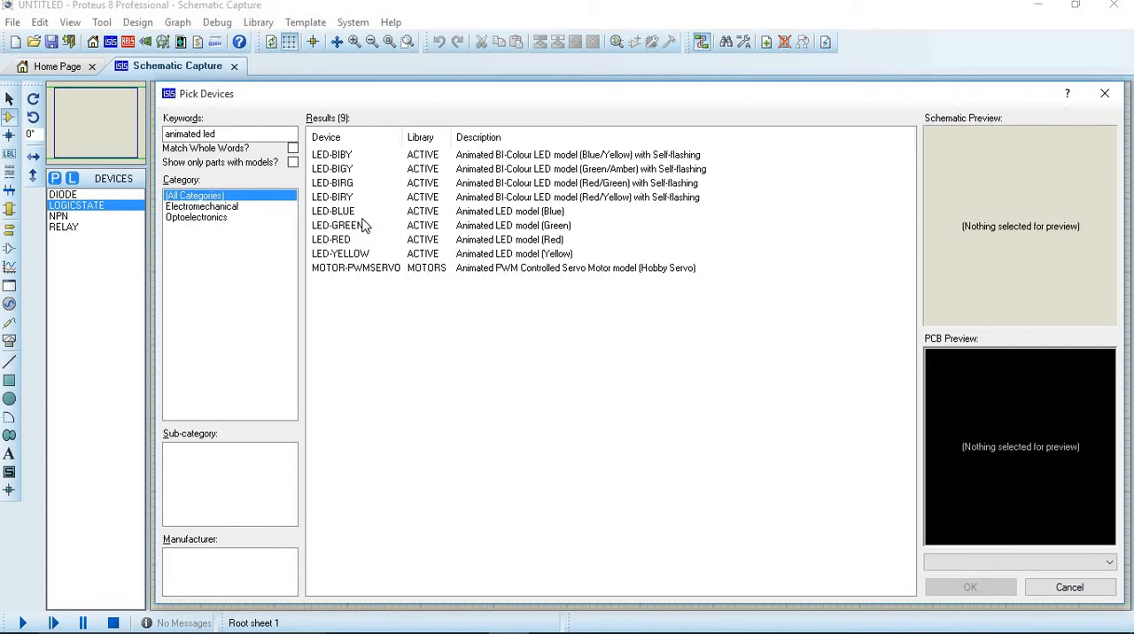
left_click(330, 240)
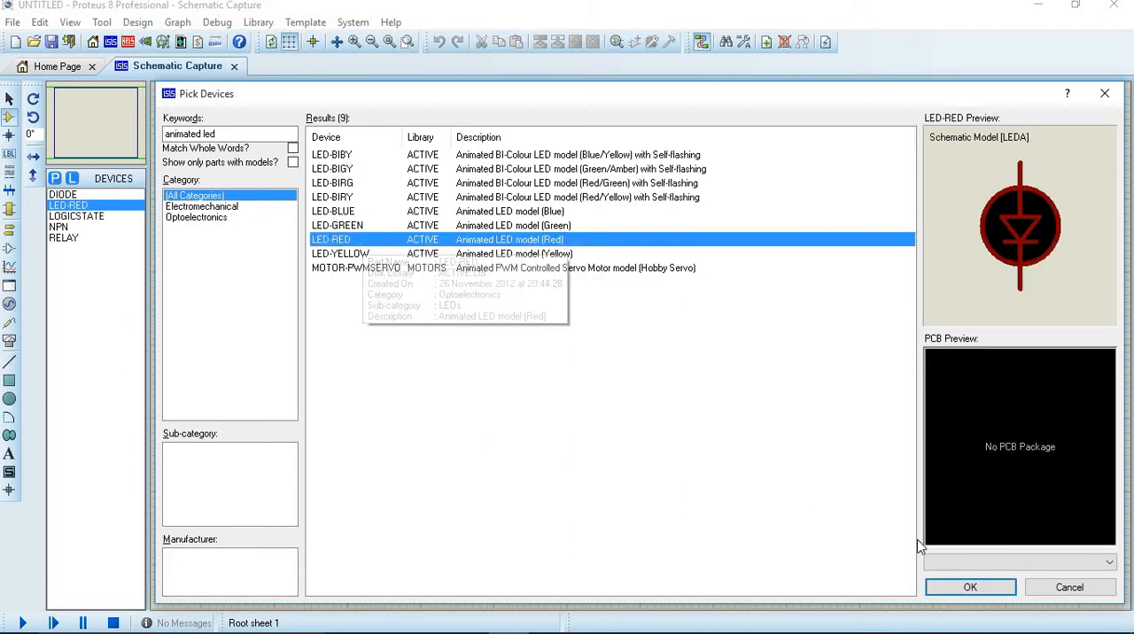
left_click(971, 587)
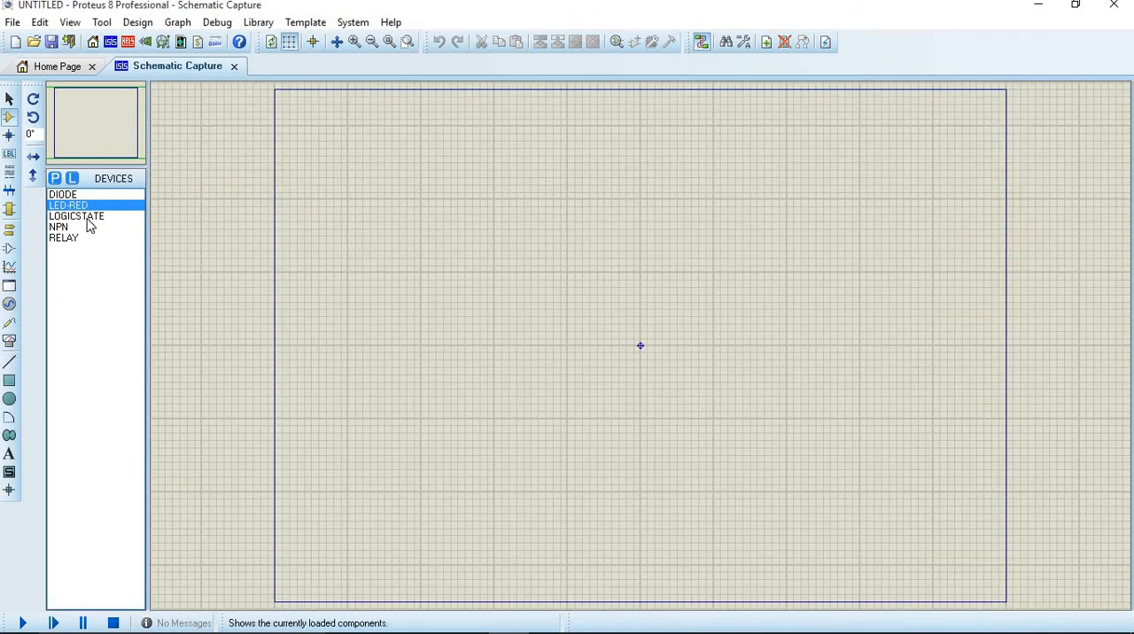
Place the relay on the sheet with the NPN transistor below it.
left_click(64, 237)
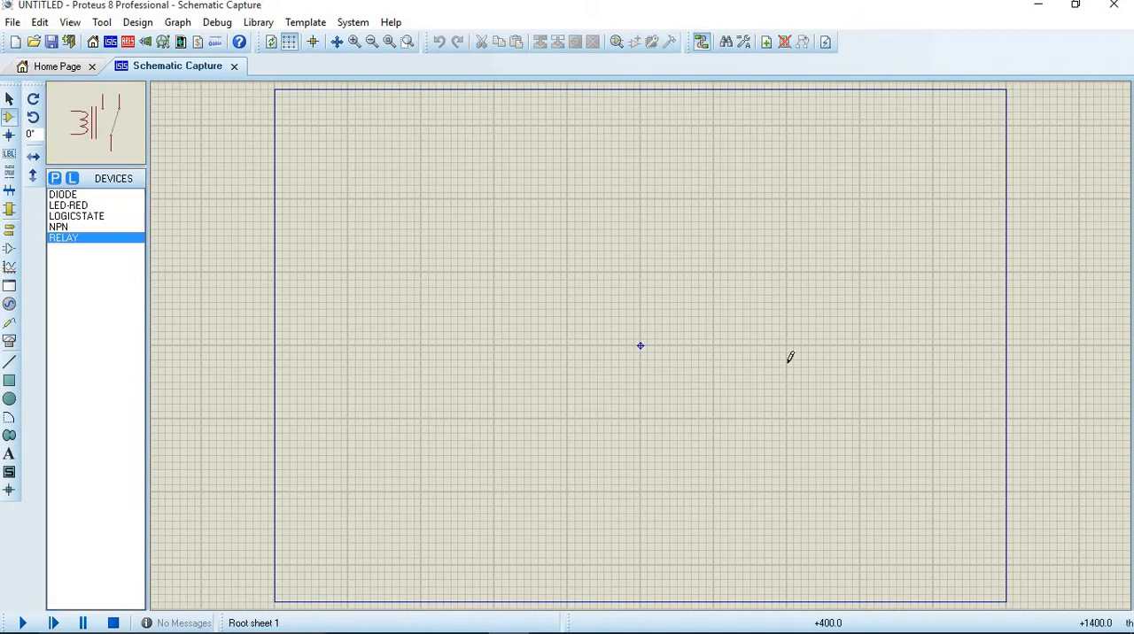
left_click(744, 270)
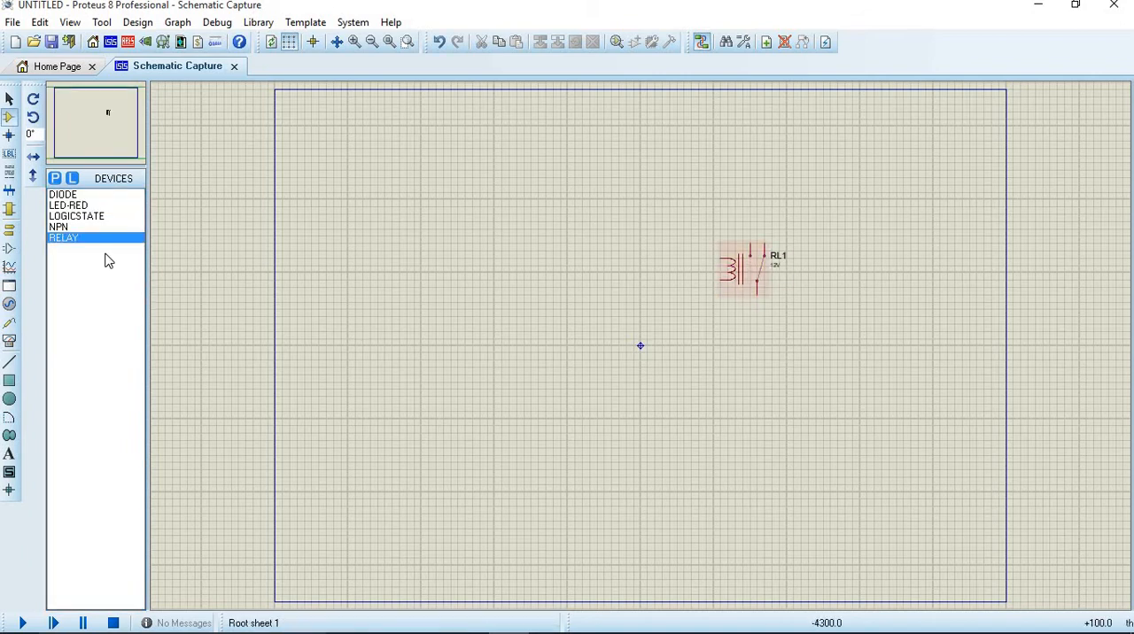
left_click(58, 227)
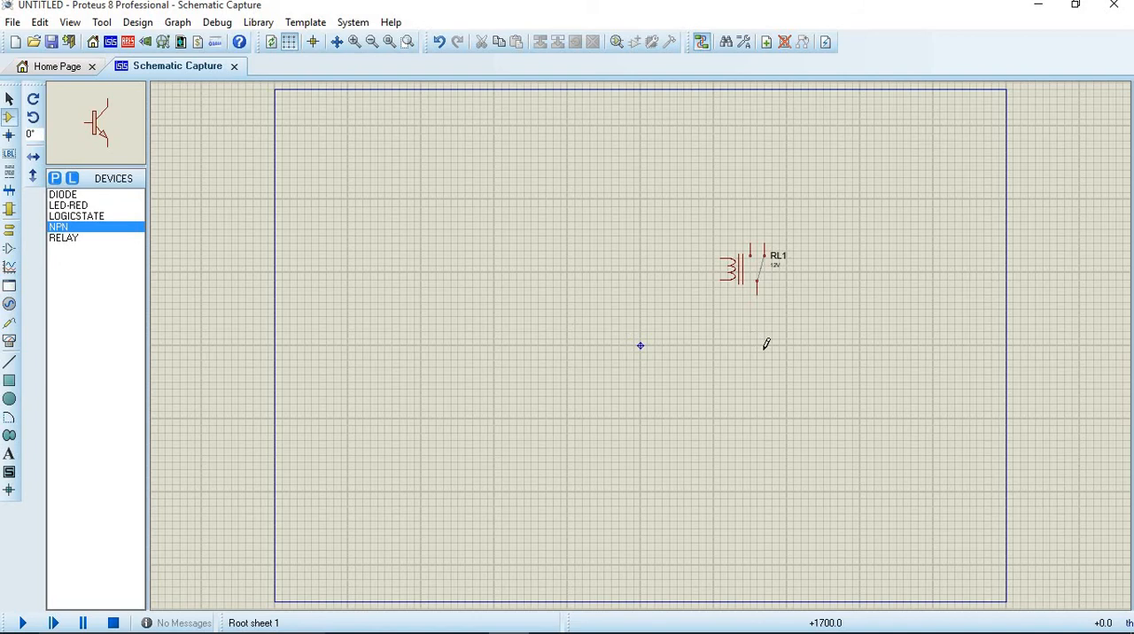
left_click(749, 355)
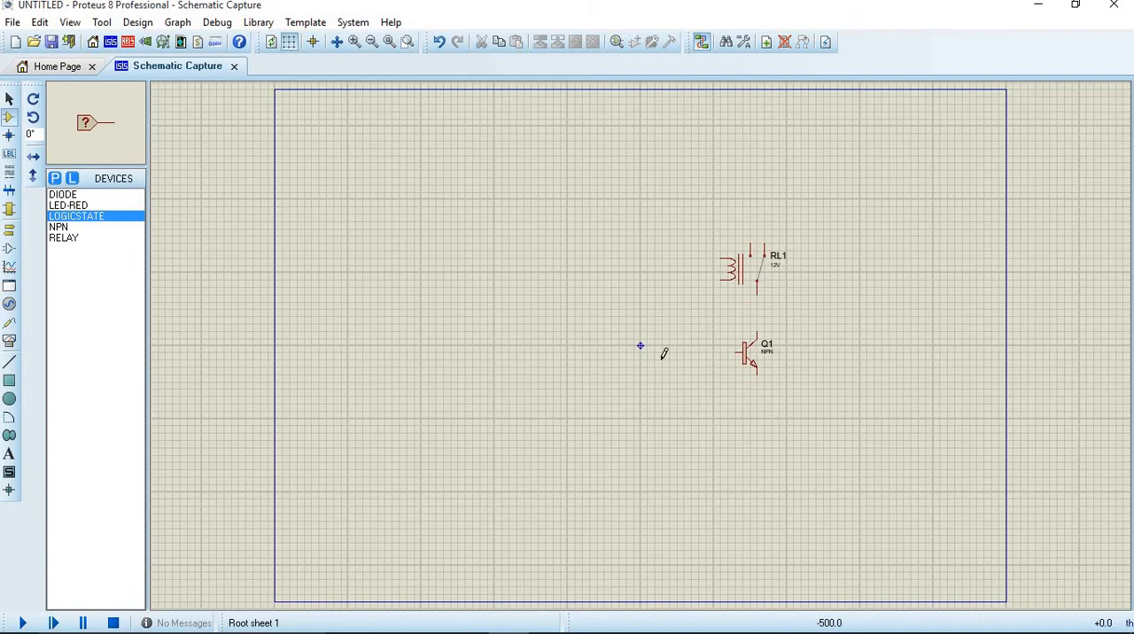
Place the logic state source left of the transistor and the diode beside the relay coil.
left_click(641, 345)
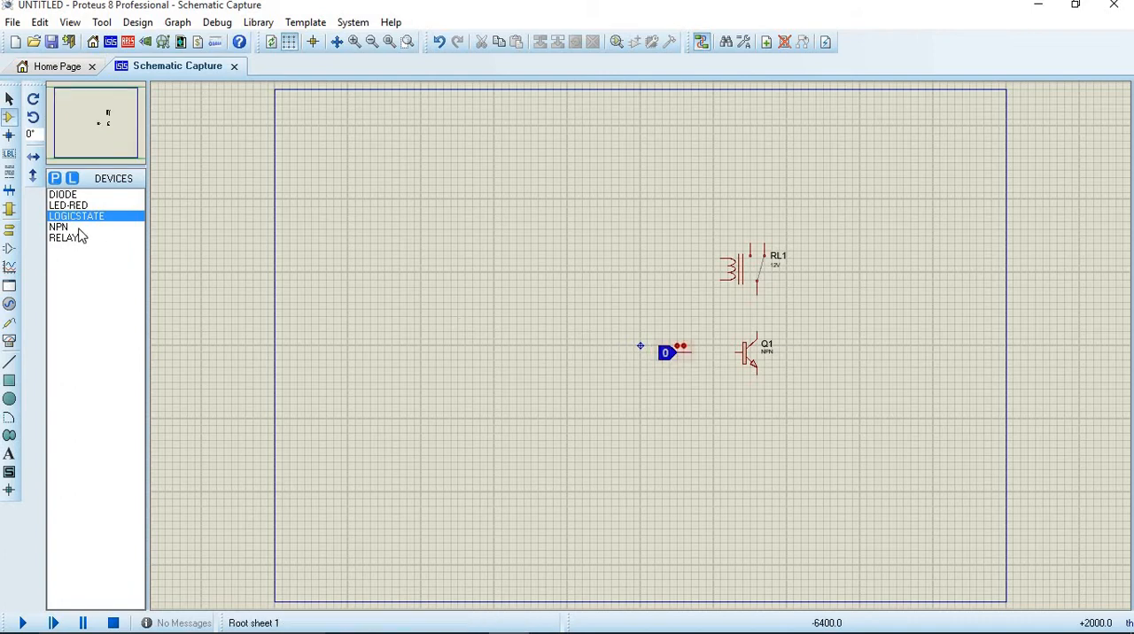
left_click(67, 205)
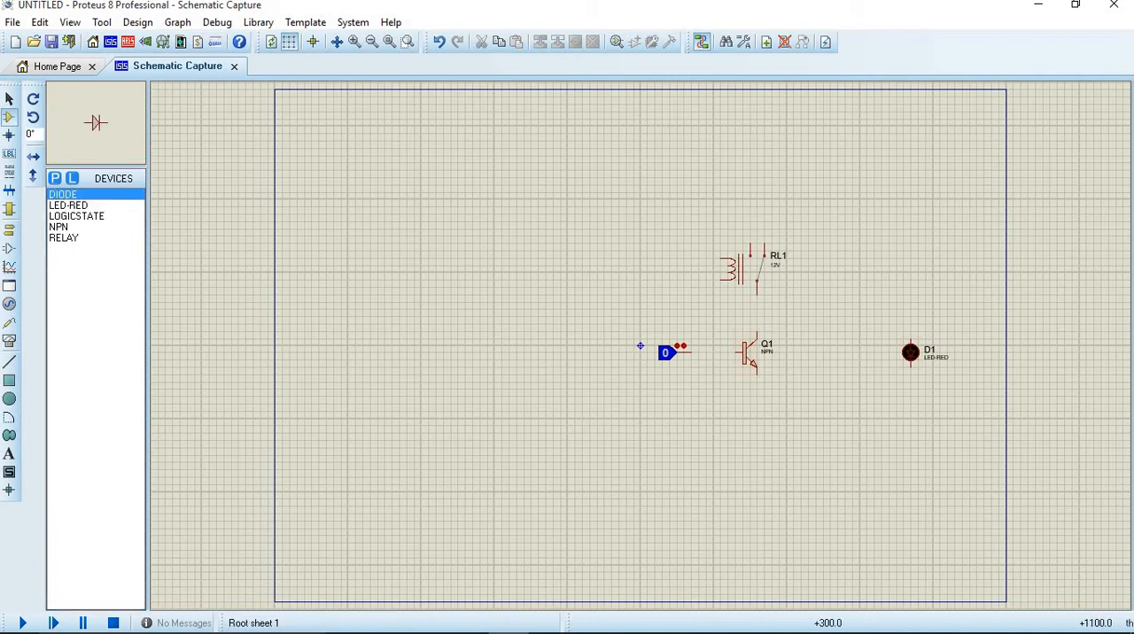
right_click(675, 270)
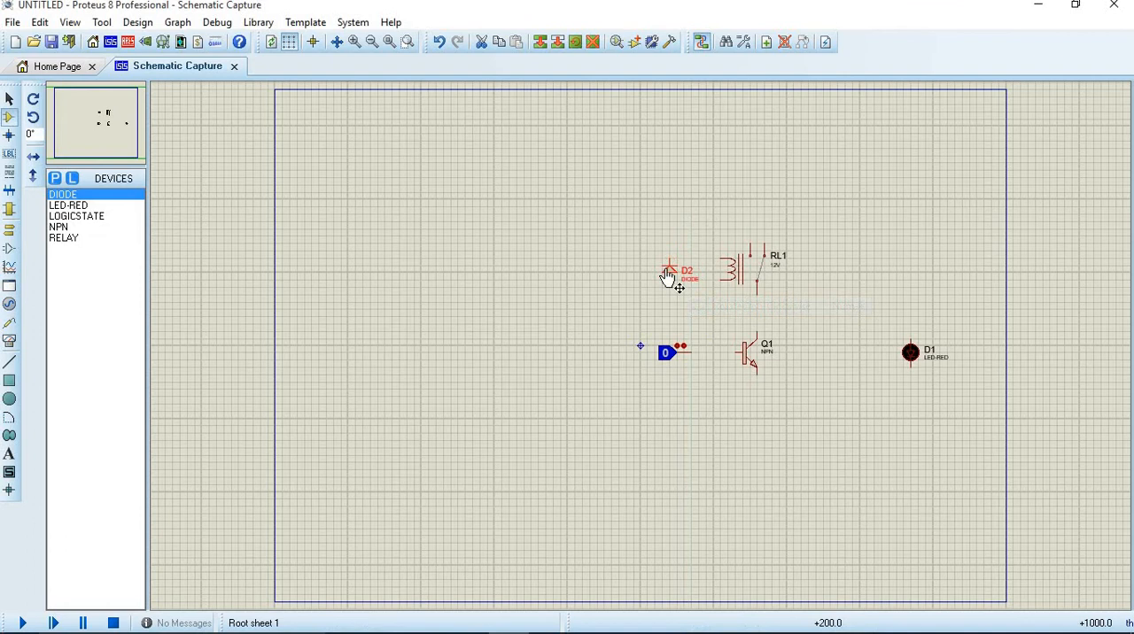
left_click(671, 265)
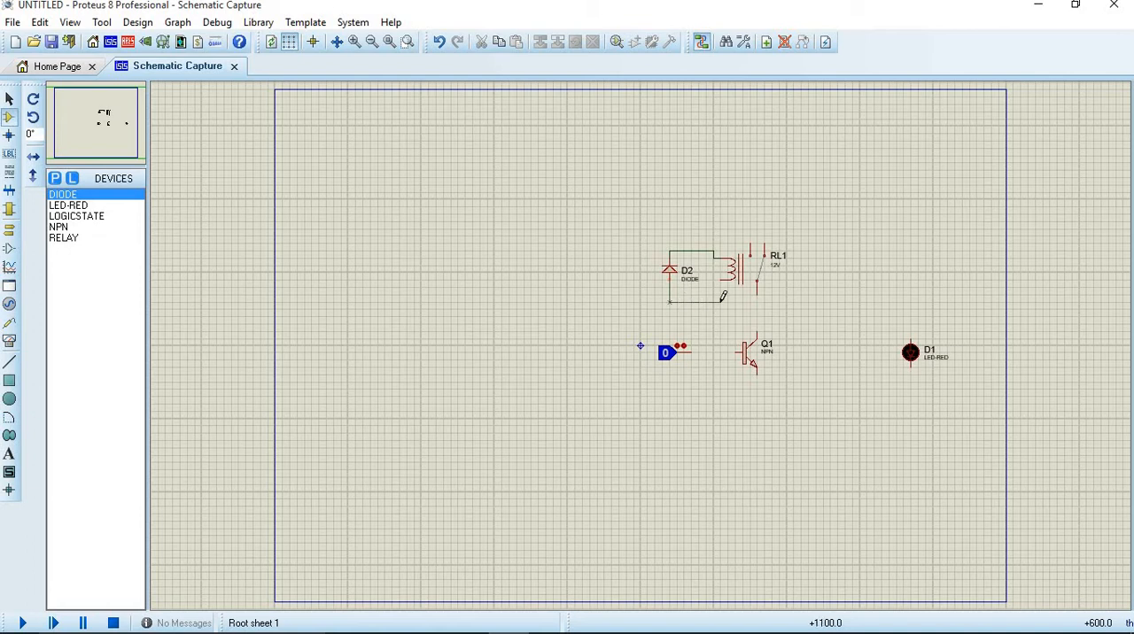
mouse_move(753, 363)
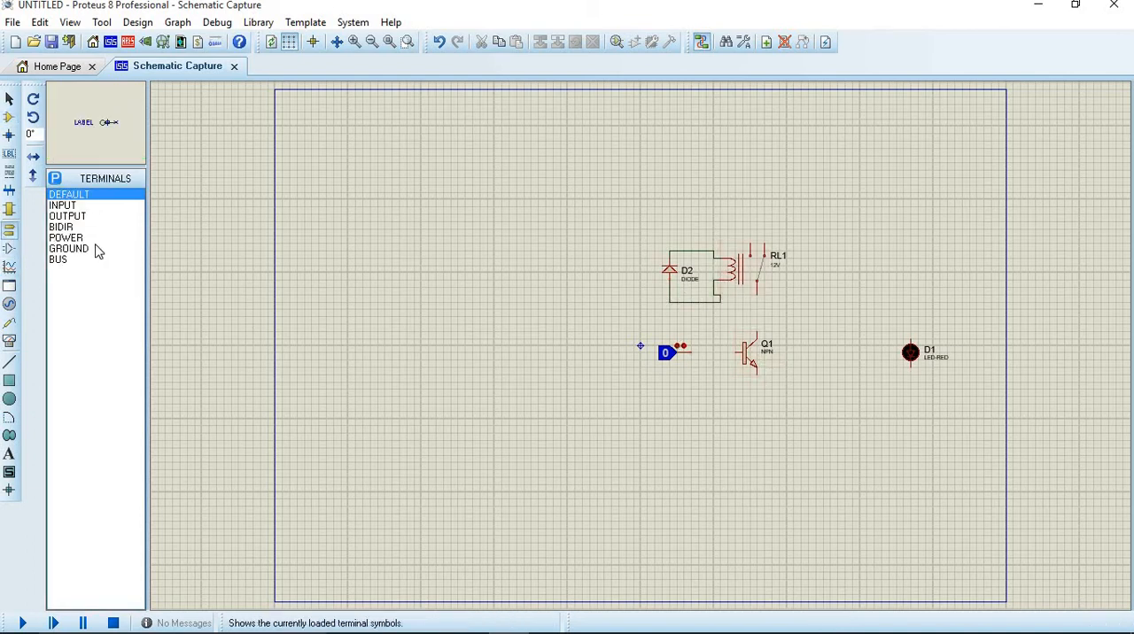
Add a ground below the transistor and a DC generator above the relay, then wire contact to LED.
left_click(69, 248)
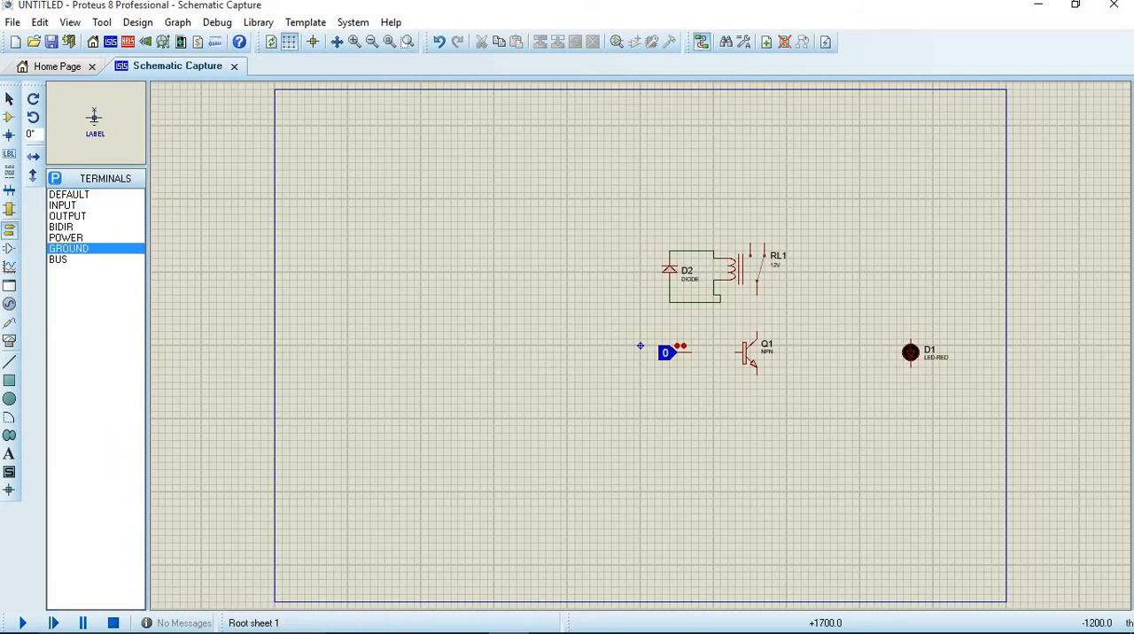
left_click(757, 434)
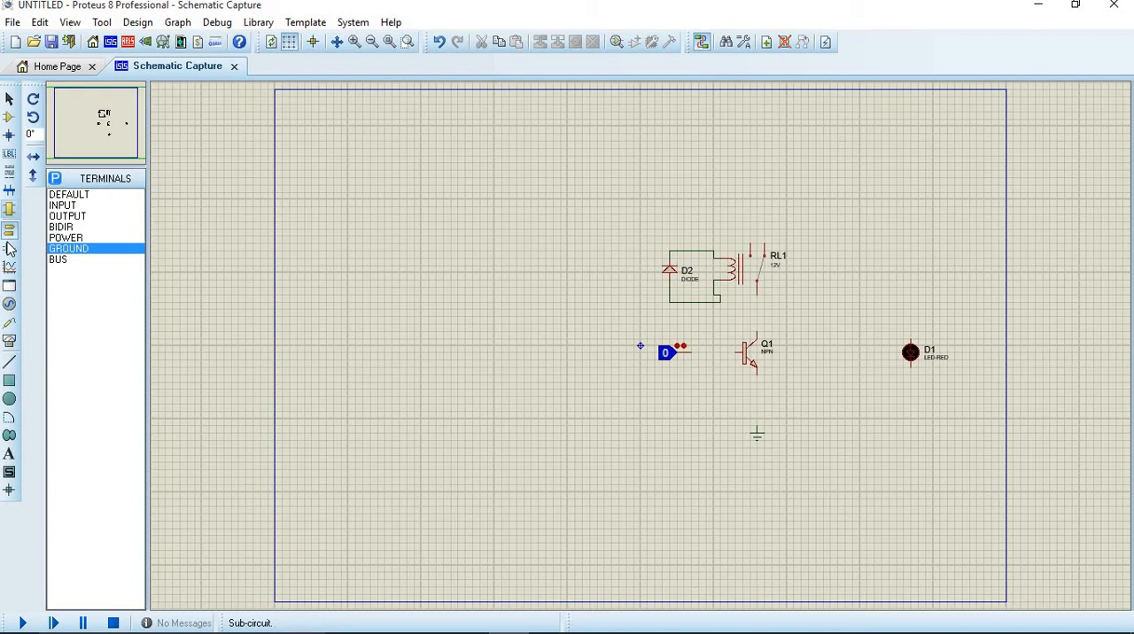
left_click(9, 303)
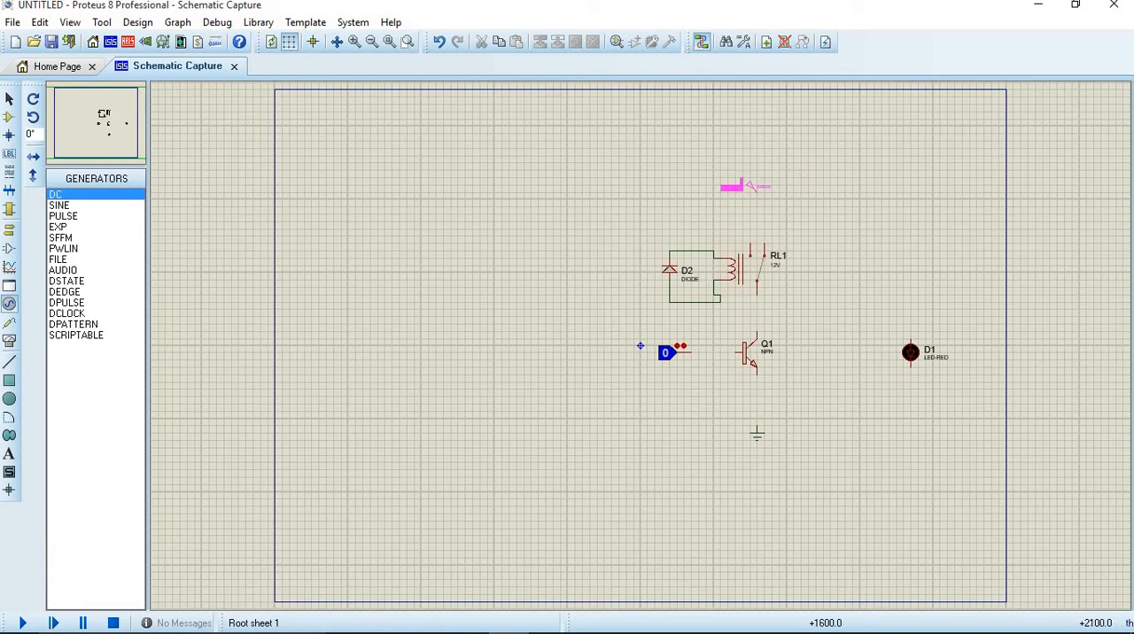
left_click(740, 270)
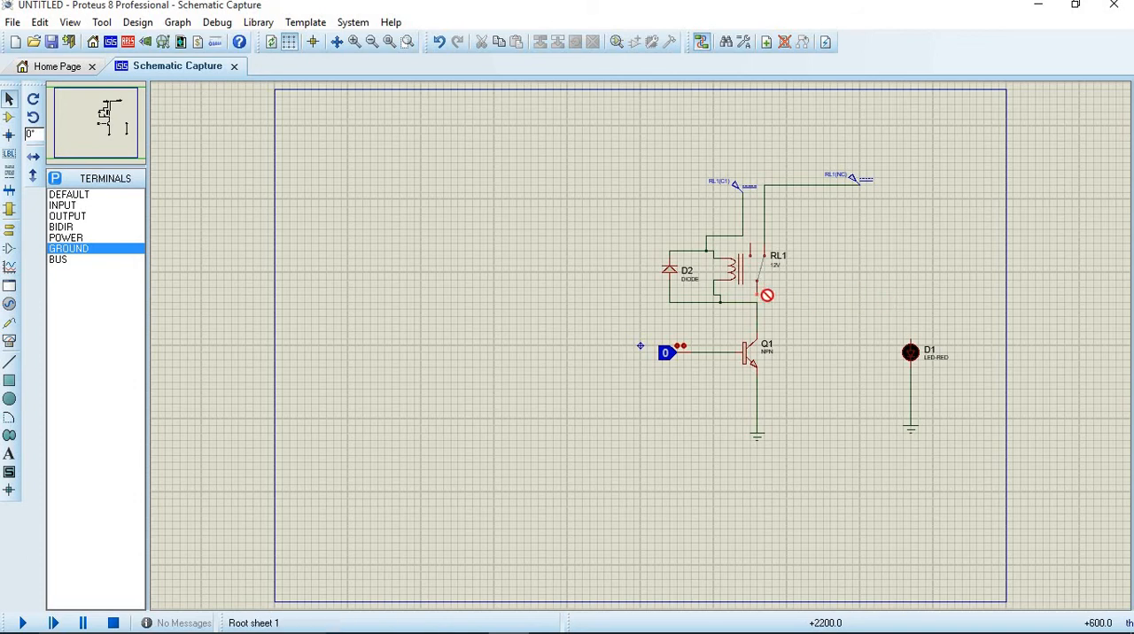
mouse_move(800, 255)
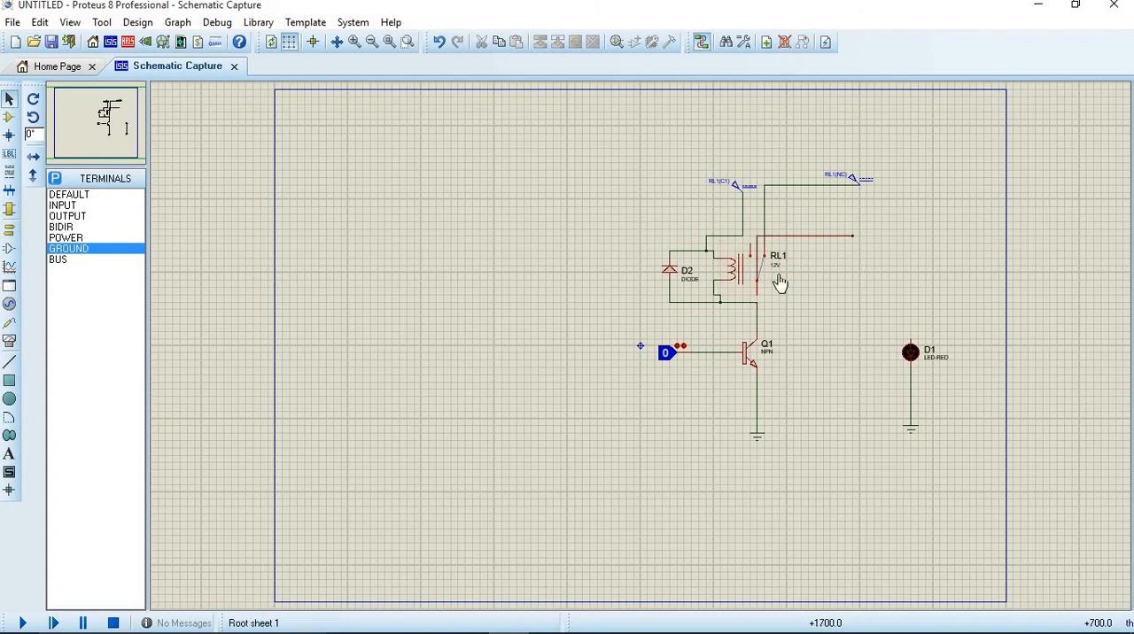
left_click(744, 265)
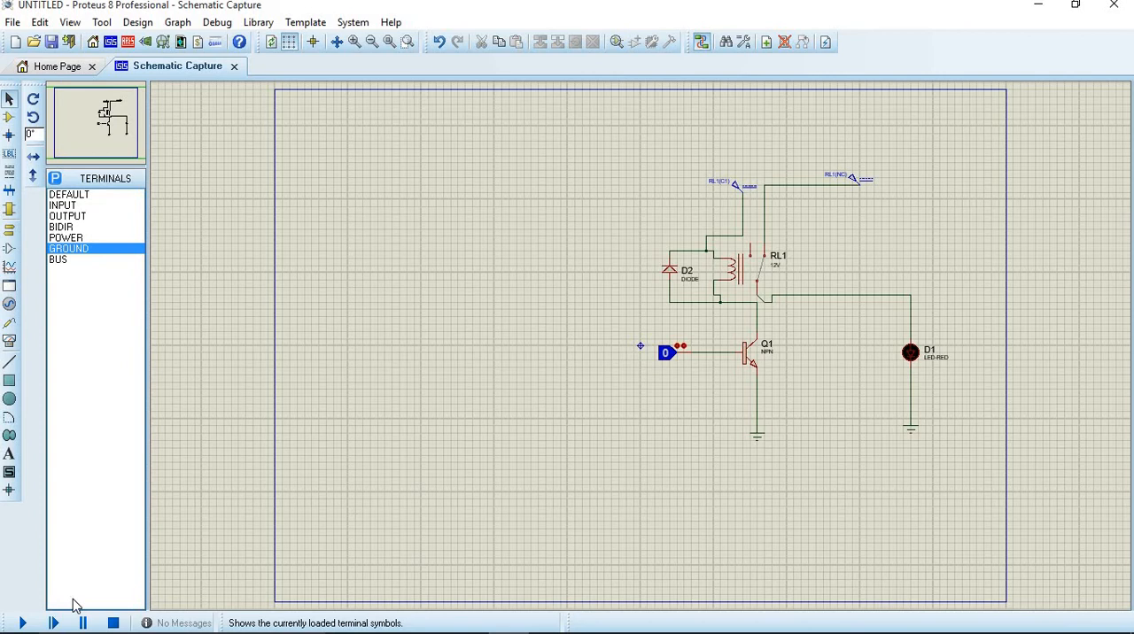
Run the simulation briefly, then open the RL1(C1) generator's properties.
left_click(22, 623)
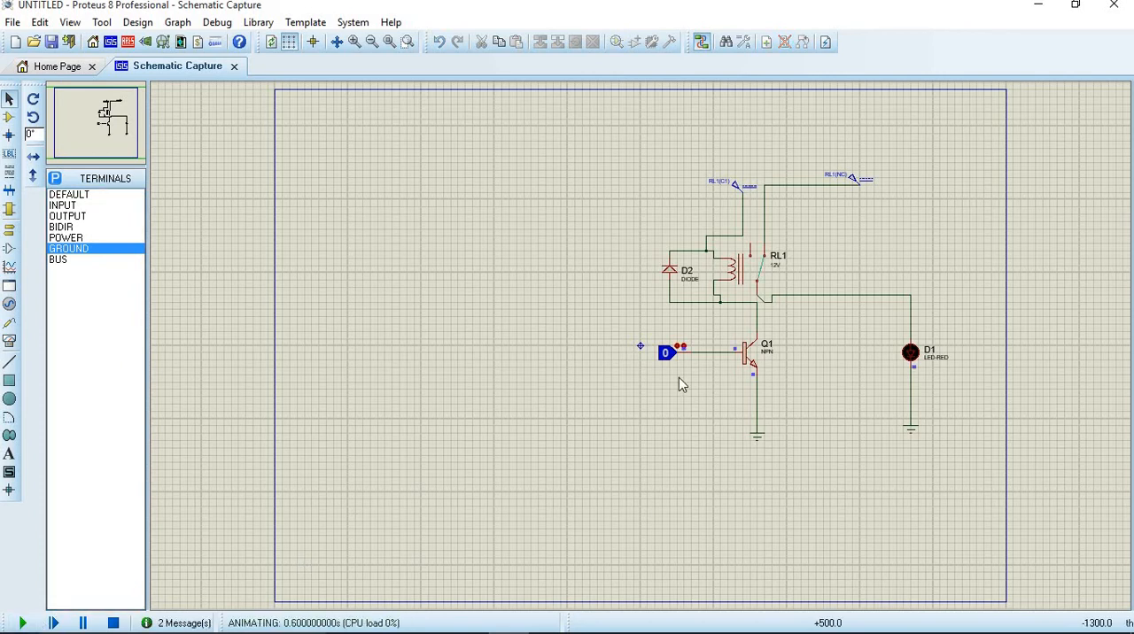
left_click(666, 353)
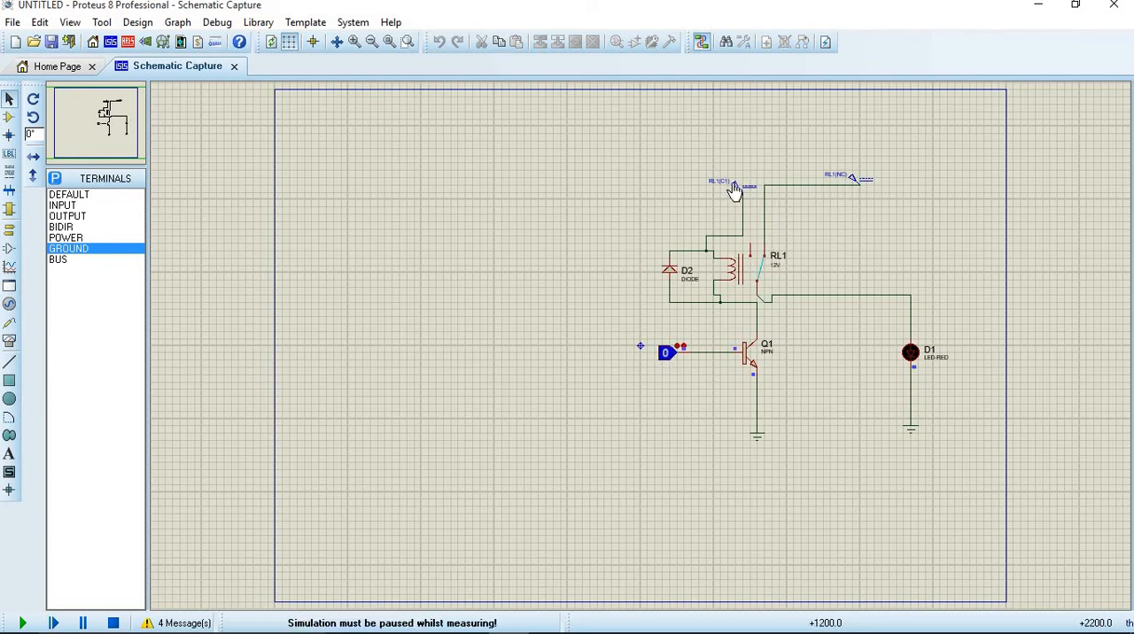
left_click(112, 623)
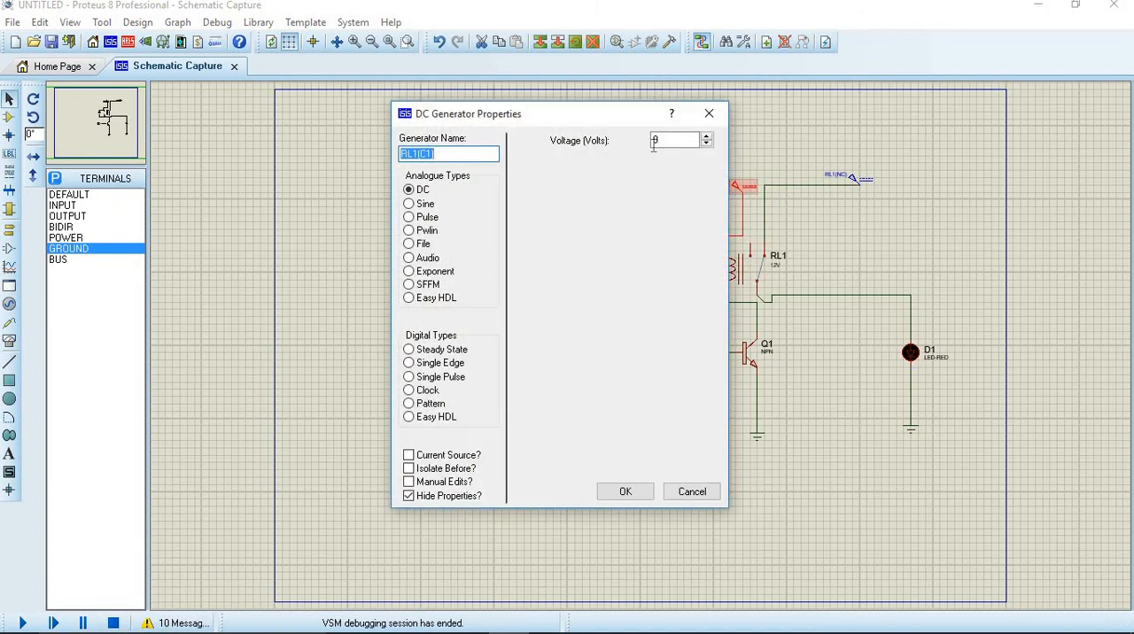
Set the RL1(C1) generator voltage to 1 and RL1(NC) to 5.
type("1")
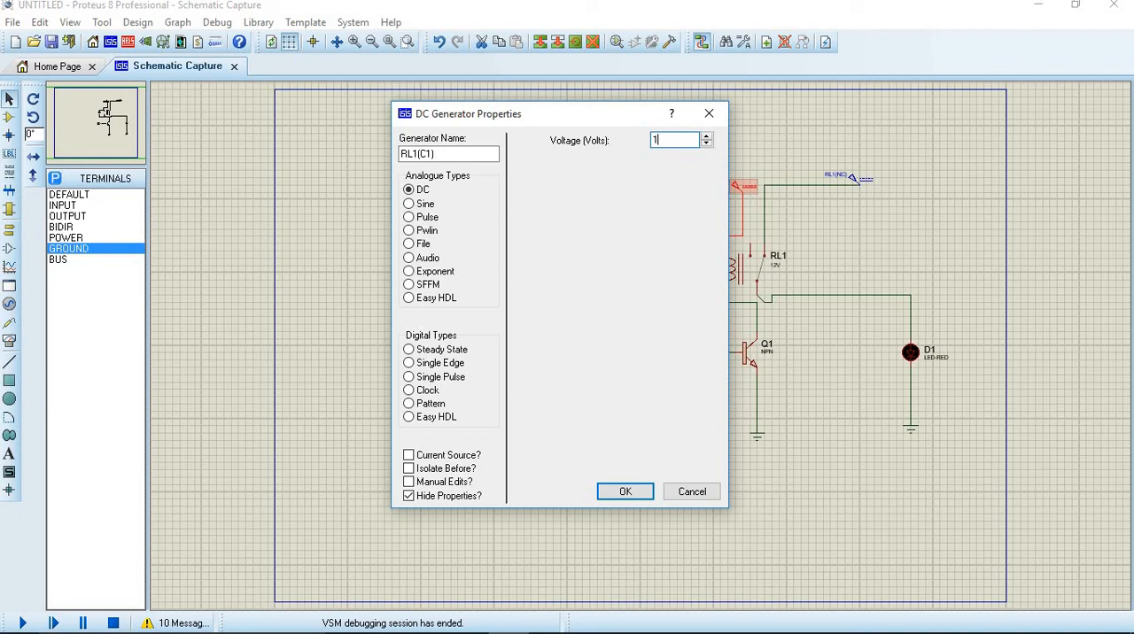
left_click(624, 492)
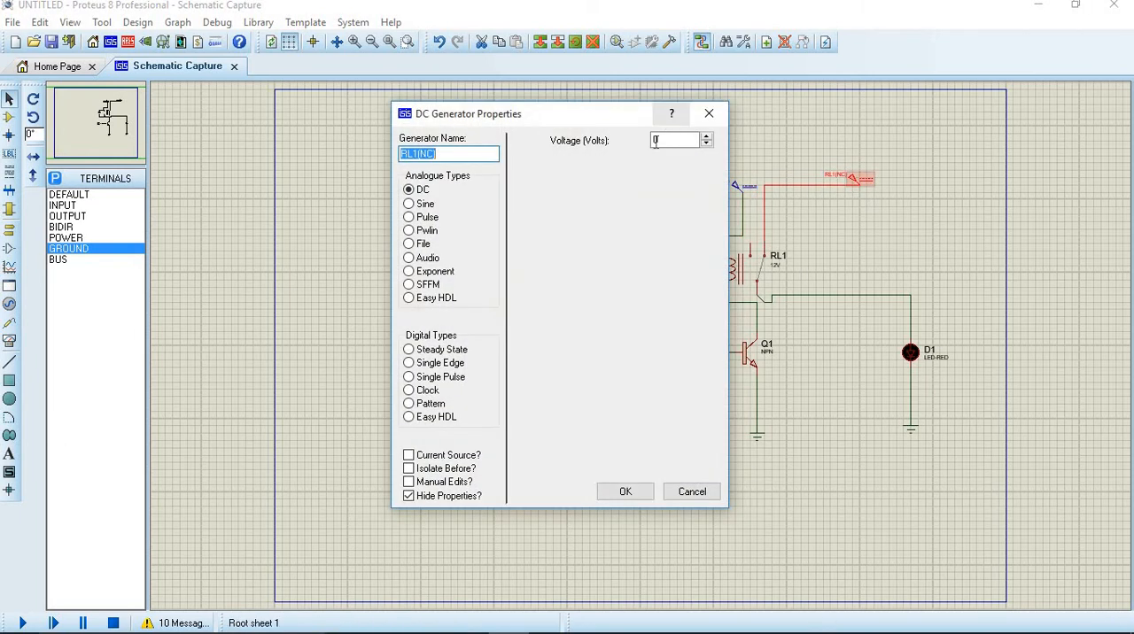
left_click(676, 140)
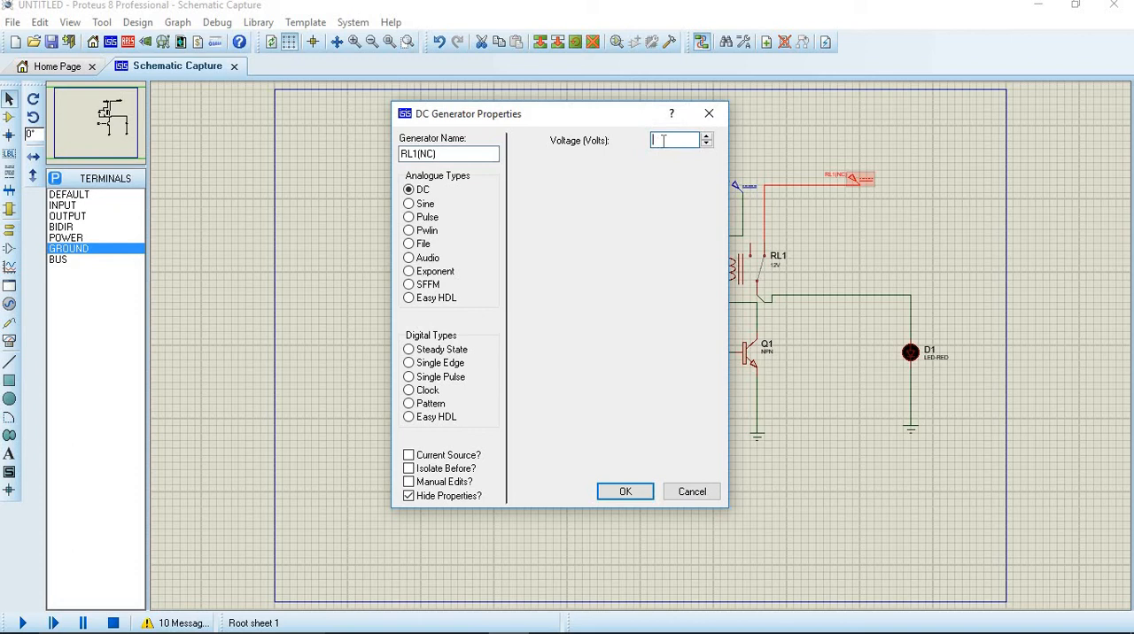
type("5")
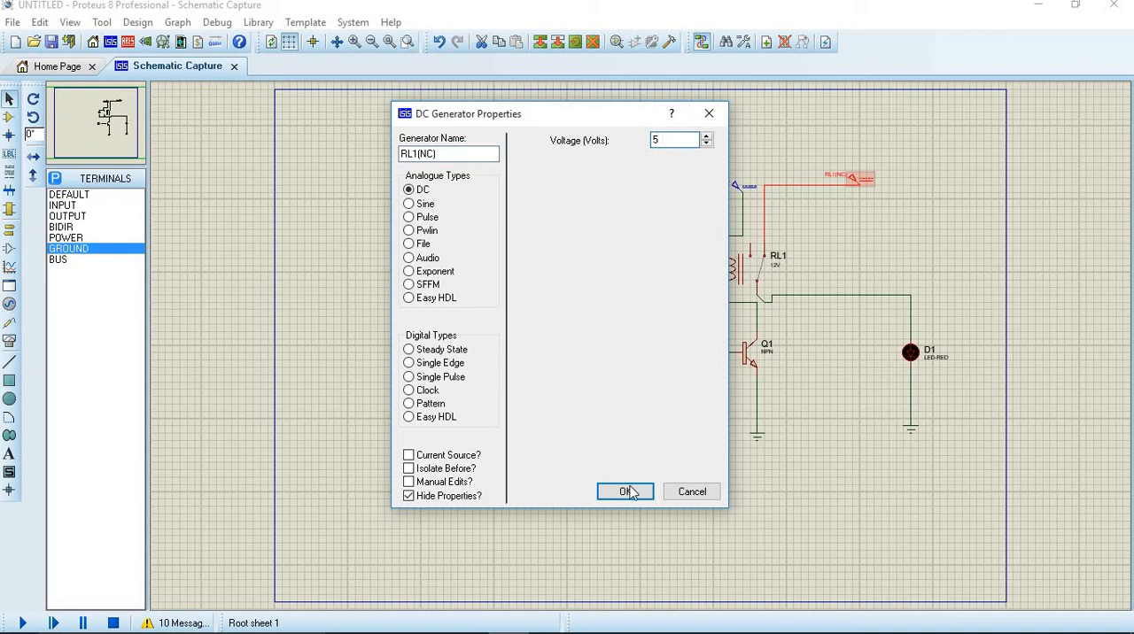
left_click(625, 492)
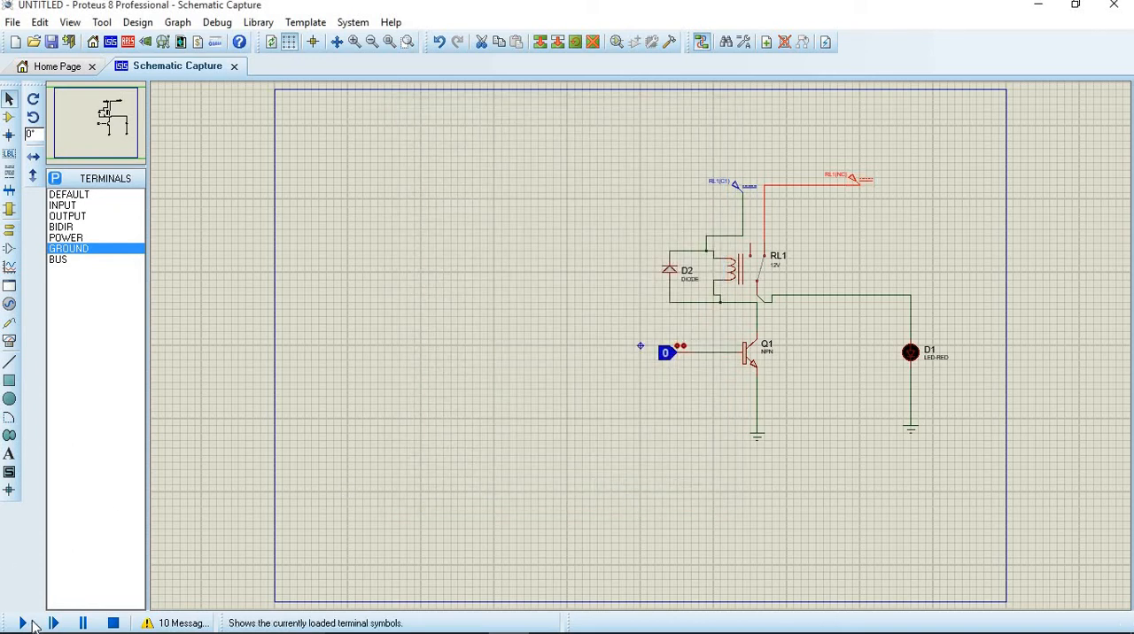
Run the circuit simulation and then stop it.
left_click(22, 623)
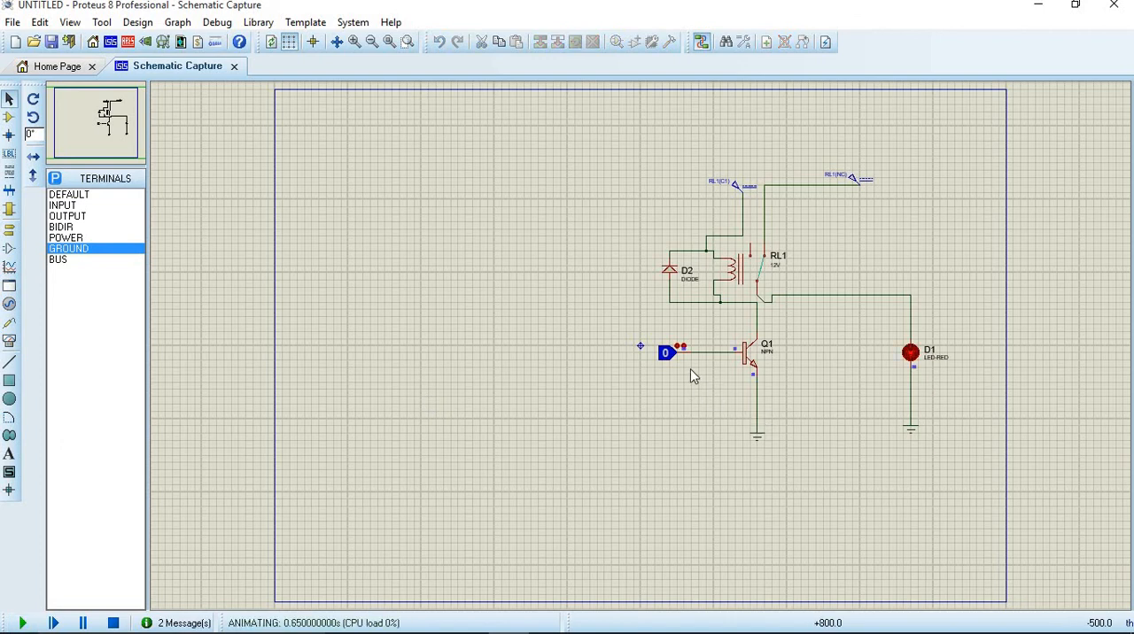
mouse_move(806, 334)
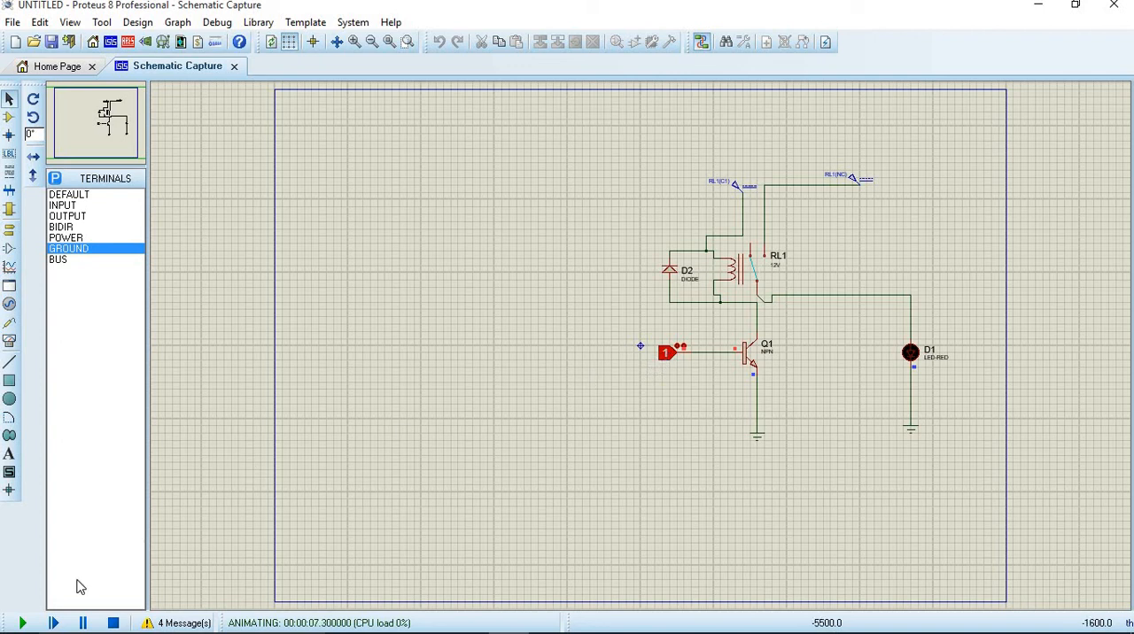
left_click(113, 623)
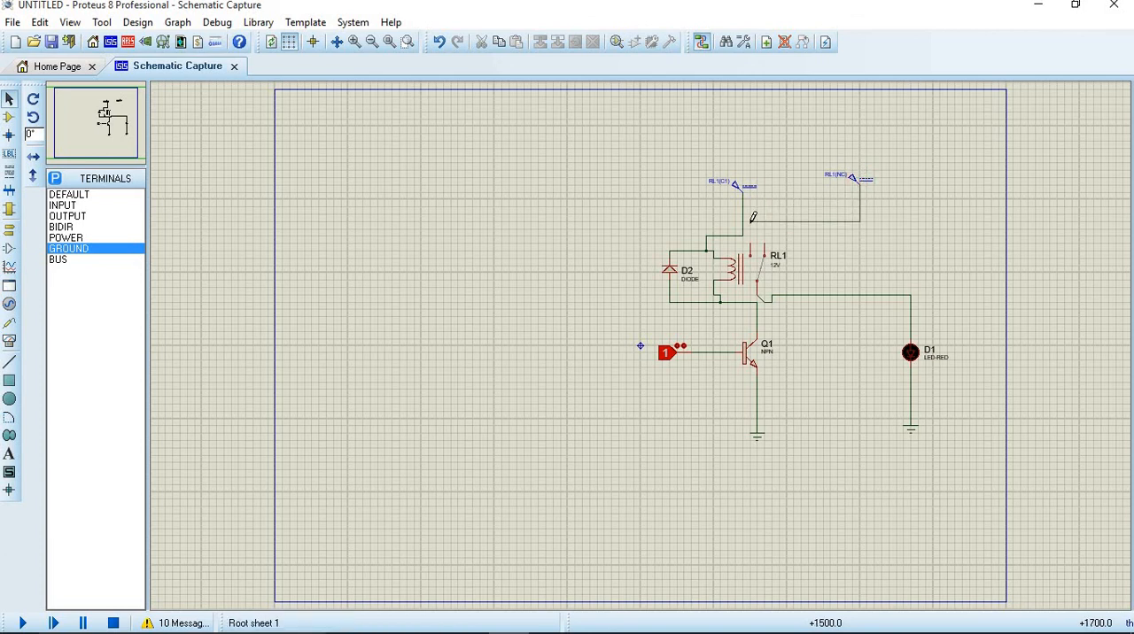
Click near the relay contact and run the rewired circuit's simulation again.
left_click(749, 270)
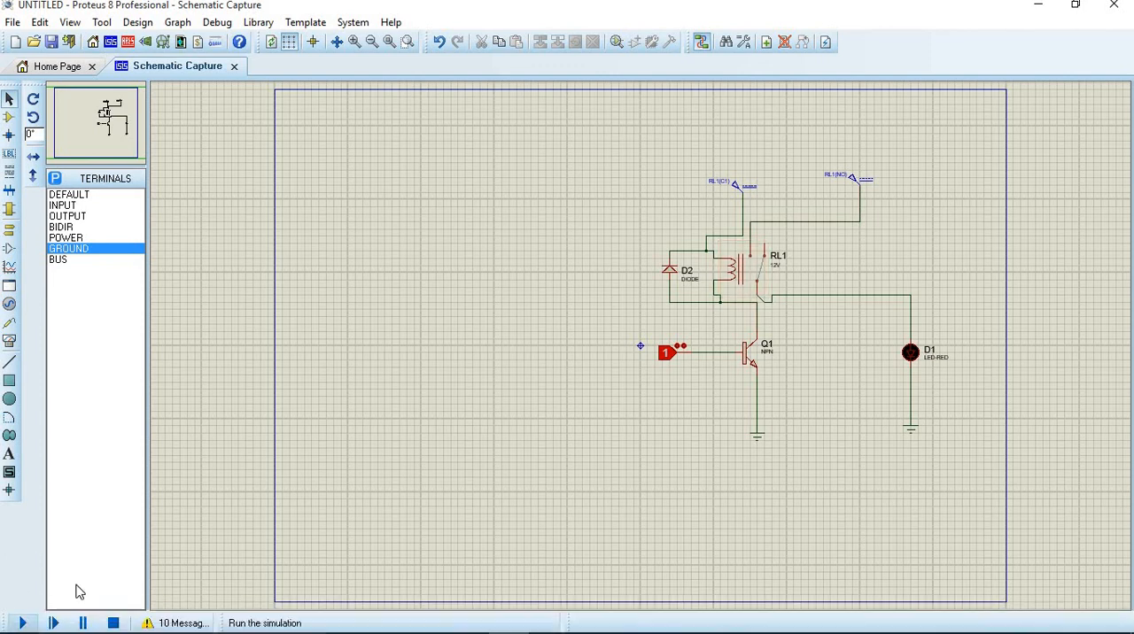
left_click(23, 623)
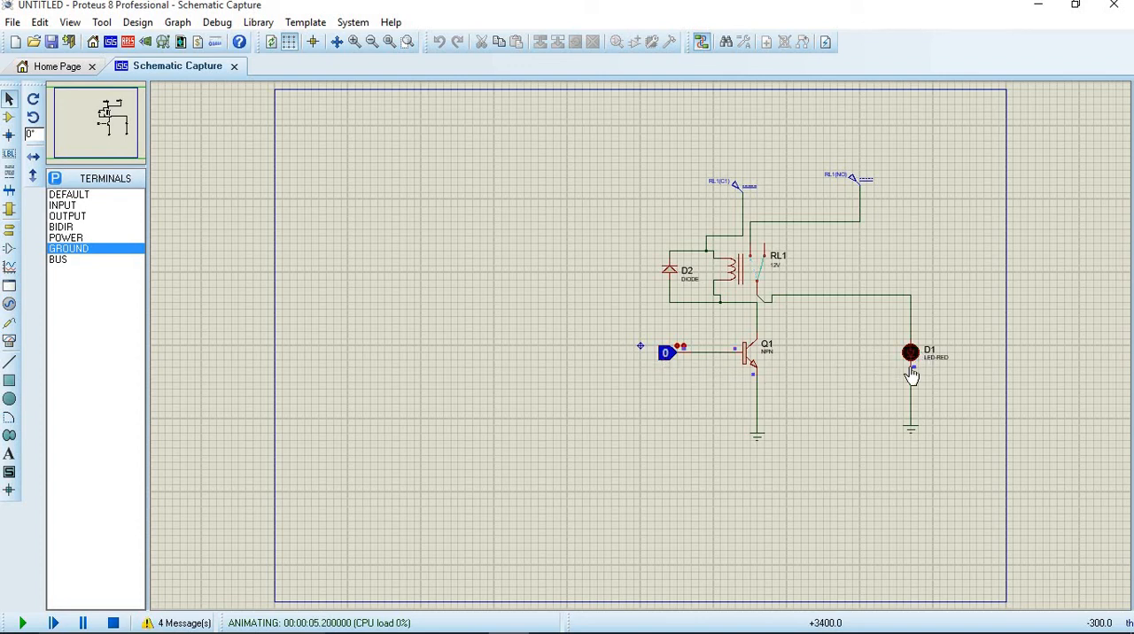
mouse_move(518, 412)
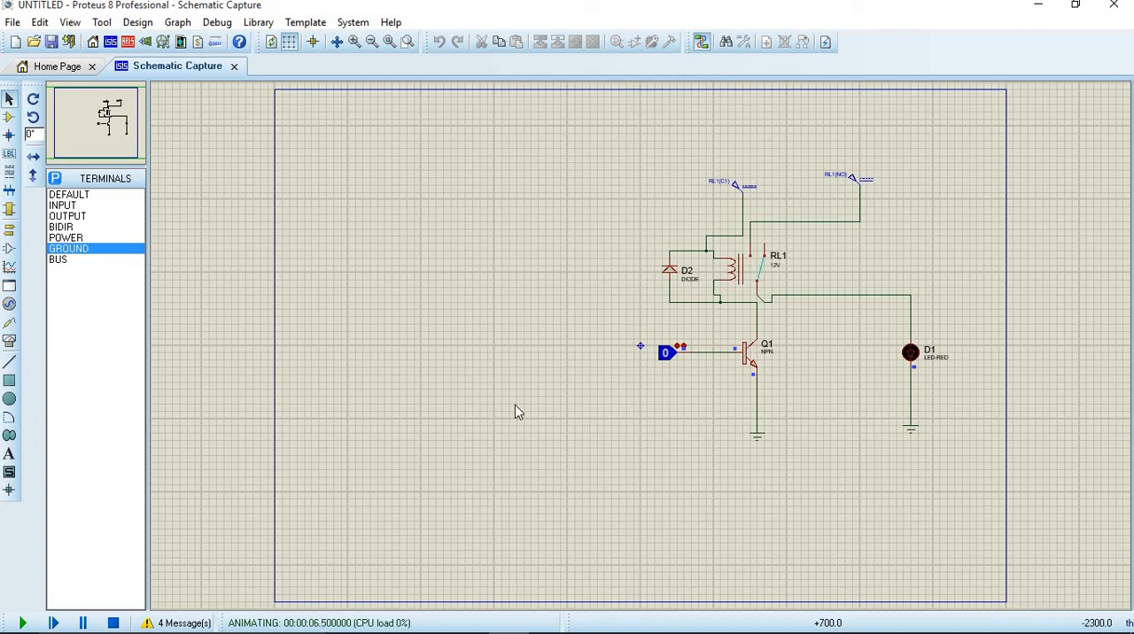
mouse_move(505, 374)
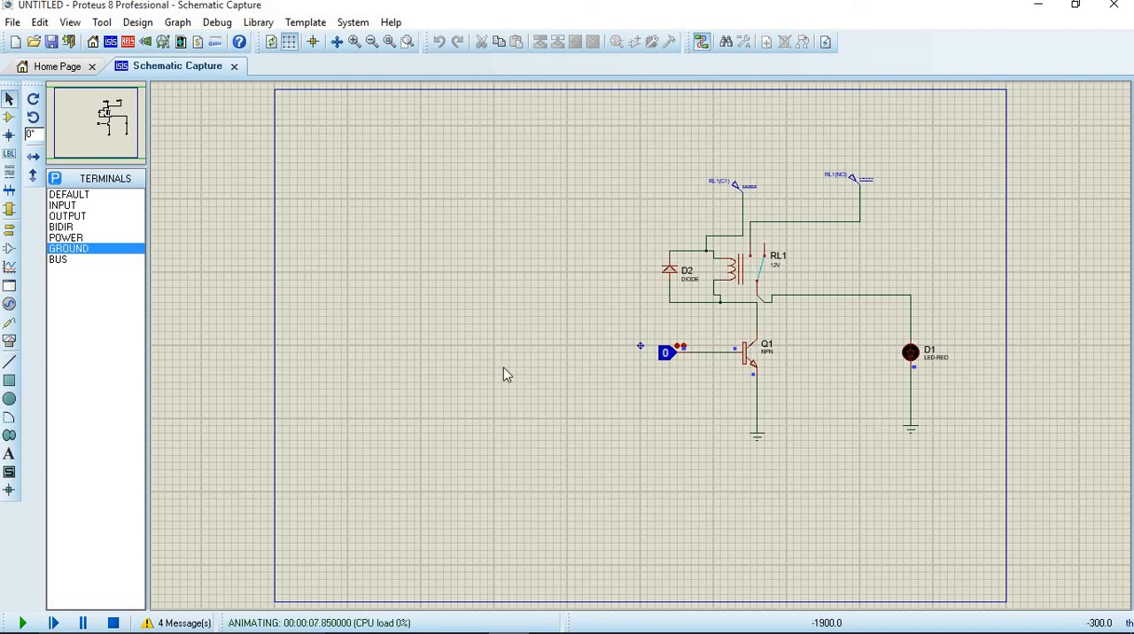